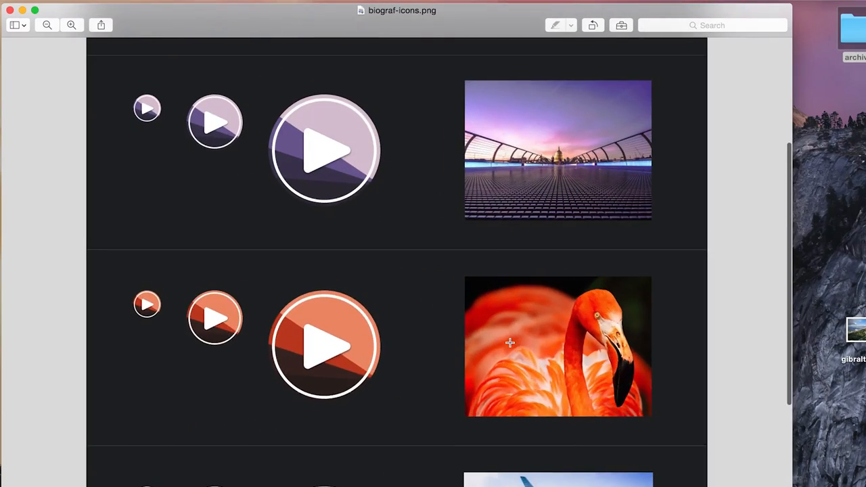
Step: Scroll down past the orange flamingo row to the grey play icons and aeroplane-wing photo
{"action": "scroll", "scroll_direction": "down", "scroll_amount": 3}
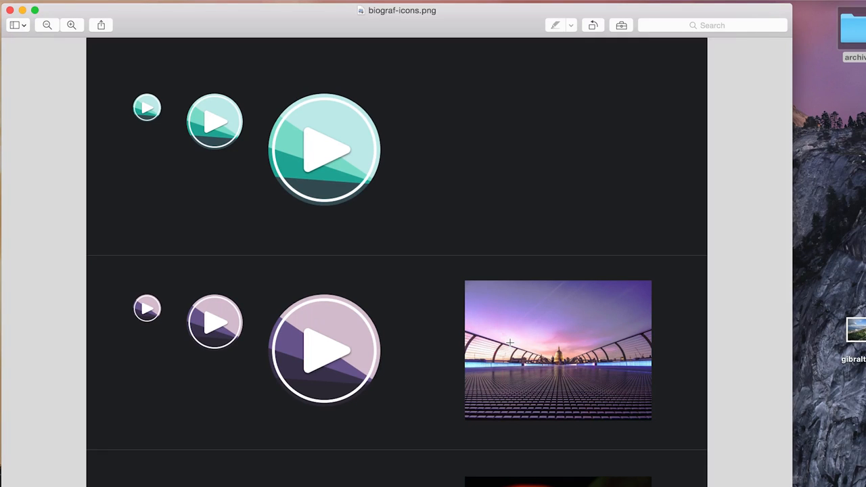
{"action": "mouse_move", "coordinate": [163, 84]}
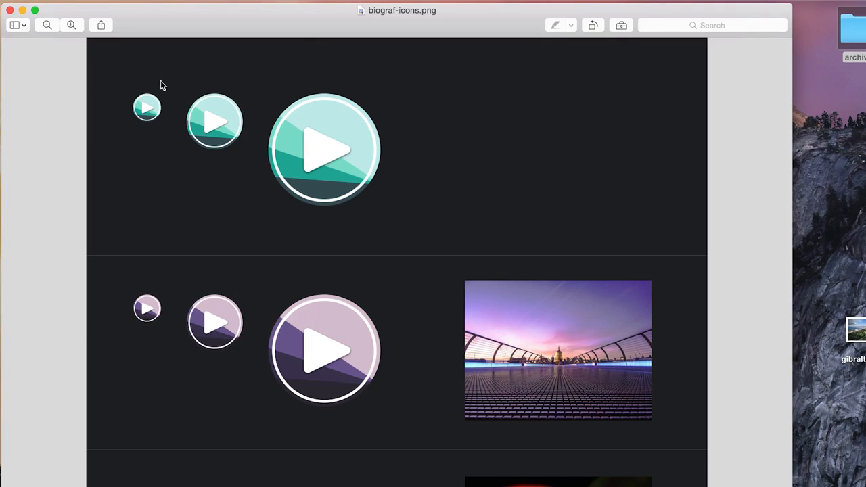
{"action": "mouse_move", "coordinate": [269, 171]}
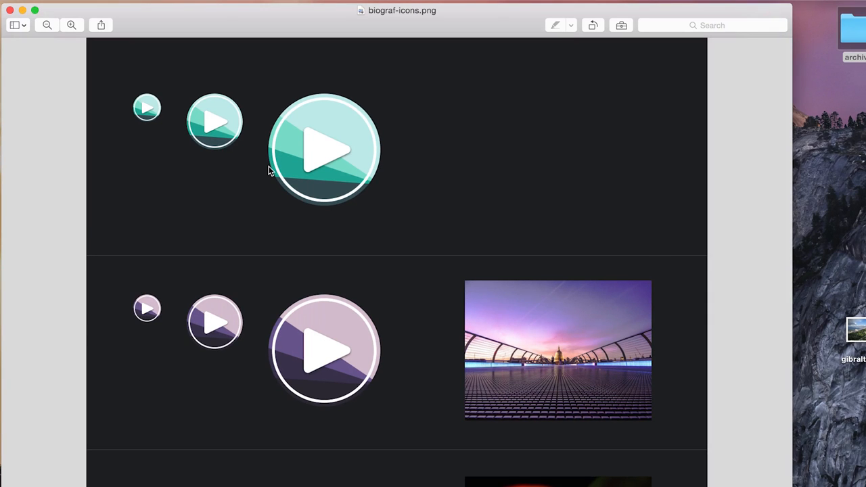
{"action": "scroll", "scroll_direction": "down", "scroll_amount": 3}
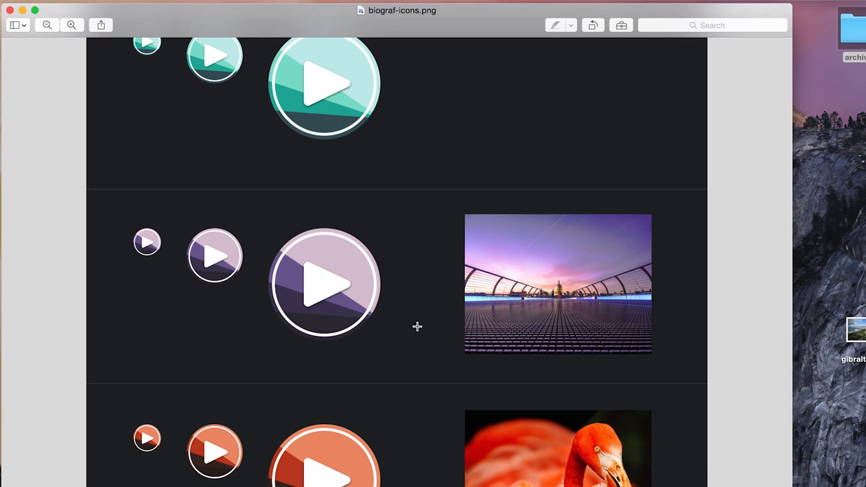
{"action": "scroll", "scroll_direction": "down", "scroll_amount": 3}
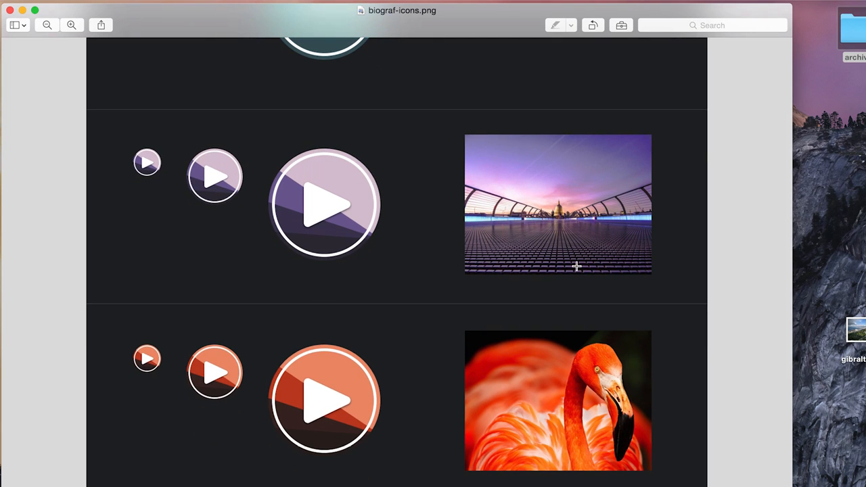
{"action": "scroll", "scroll_direction": "down", "scroll_amount": 3}
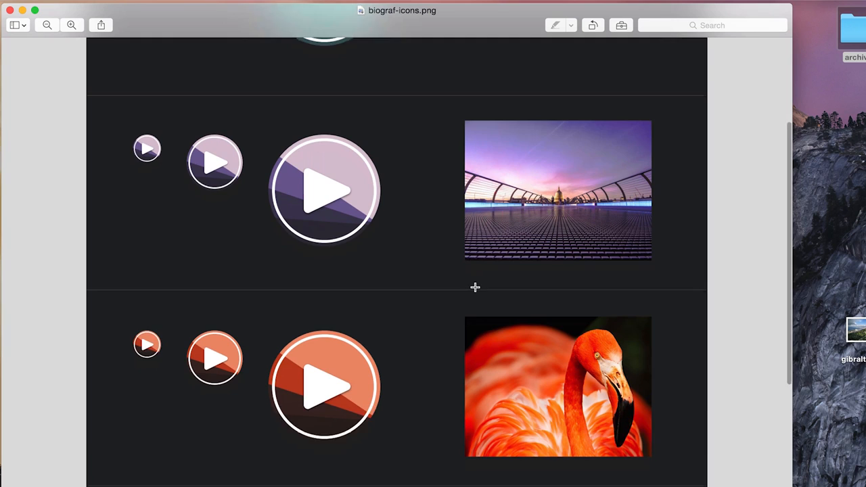
{"action": "scroll", "scroll_direction": "down", "scroll_amount": 3}
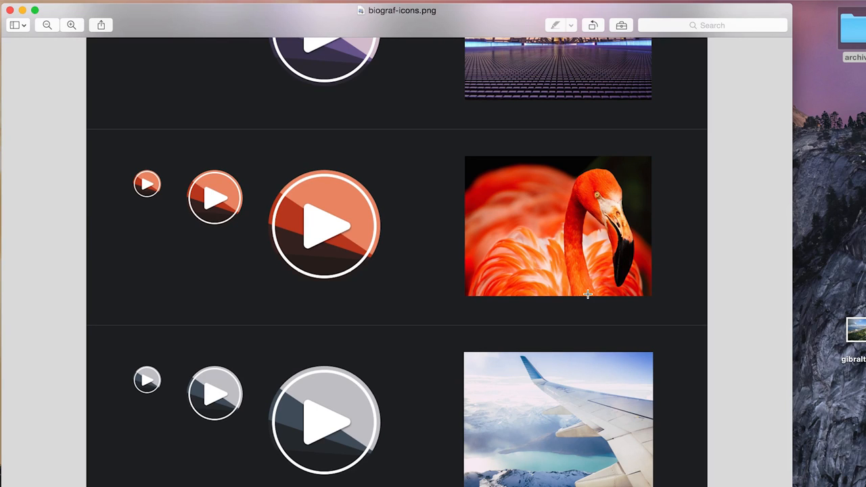
{"action": "scroll", "scroll_direction": "down", "scroll_amount": 3}
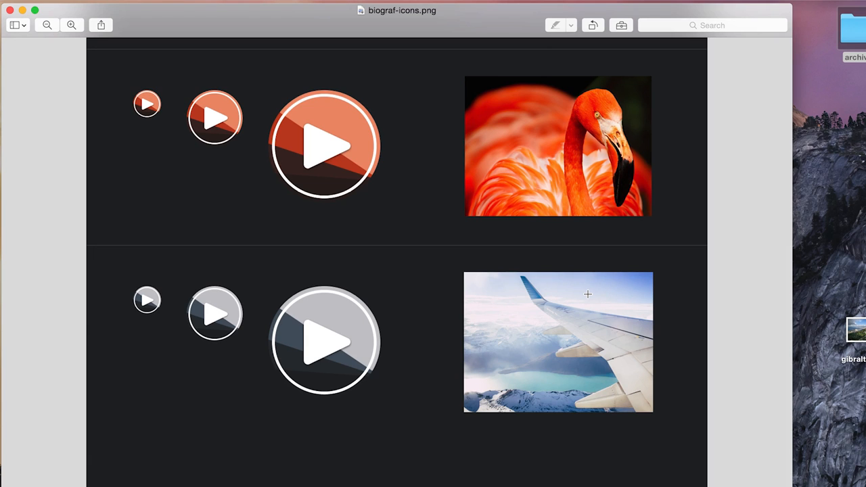
{"action": "mouse_move", "coordinate": [224, 16]}
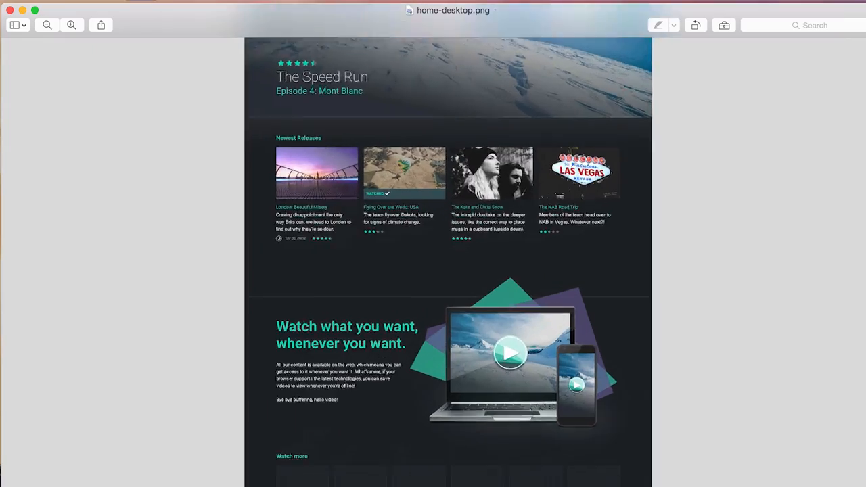
Step: Scroll the home-desktop.png mockup showing The Speed Run hero and account menu
{"action": "scroll", "scroll_direction": "down", "scroll_amount": 3}
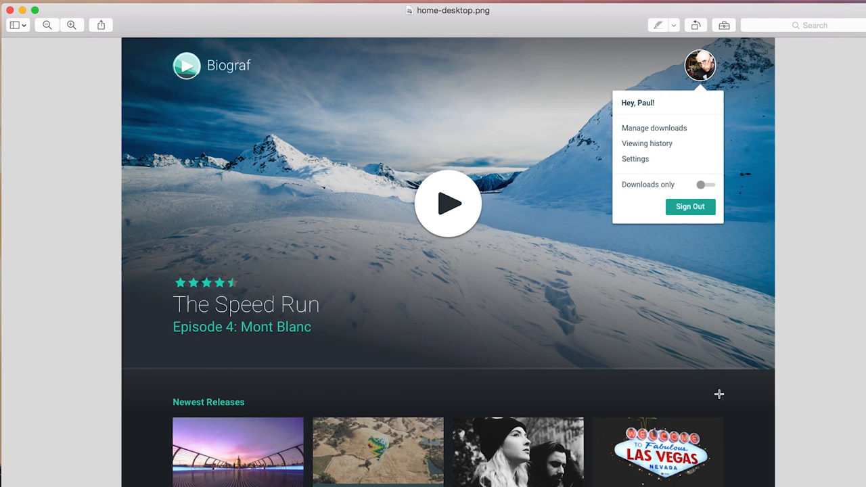
{"action": "mouse_move", "coordinate": [456, 235]}
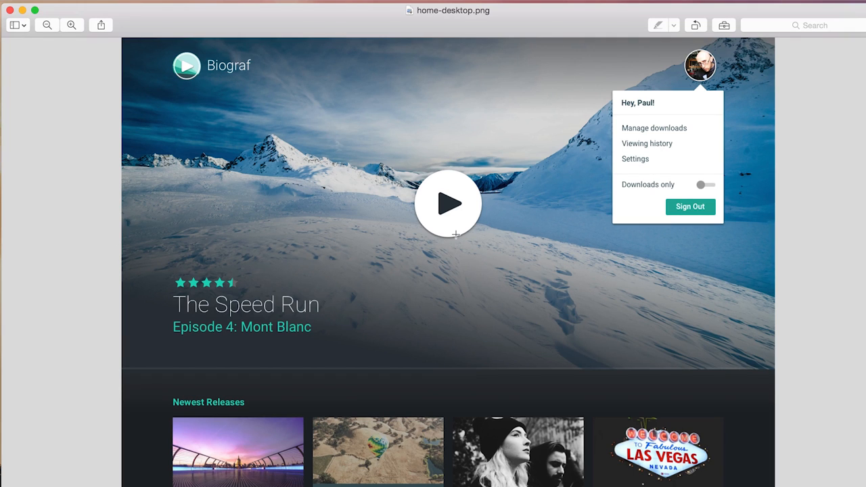
{"action": "mouse_move", "coordinate": [720, 76]}
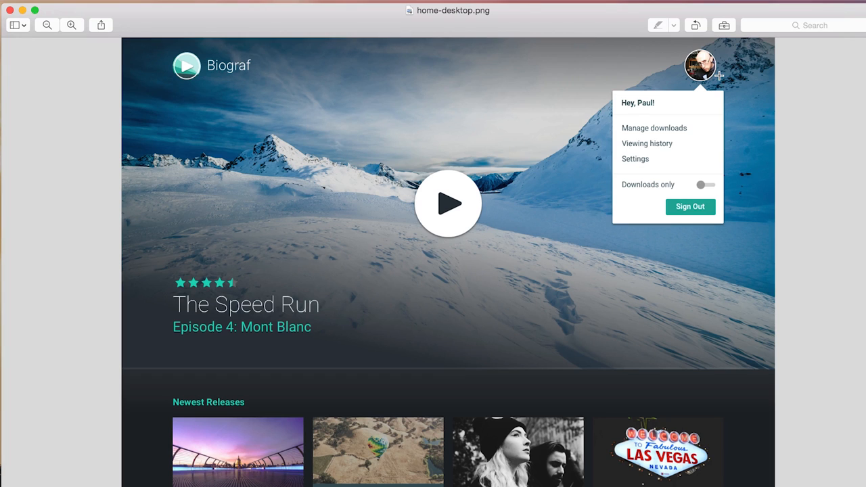
{"action": "mouse_move", "coordinate": [536, 60]}
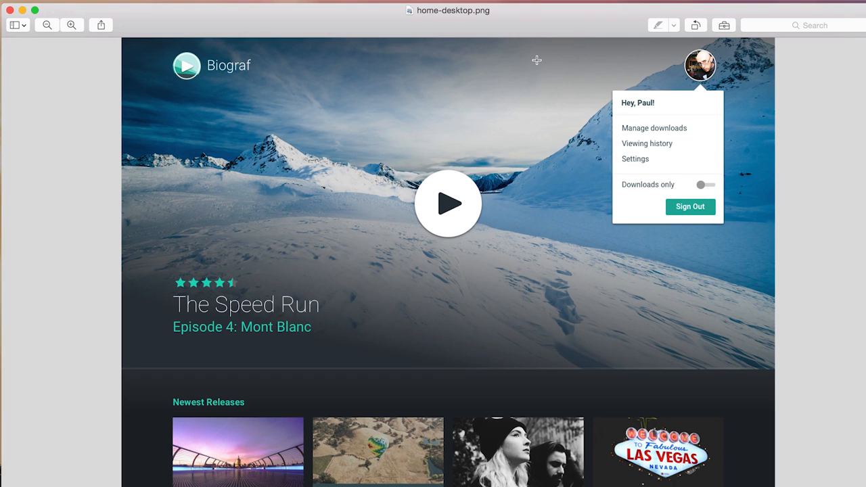
{"action": "mouse_move", "coordinate": [653, 166]}
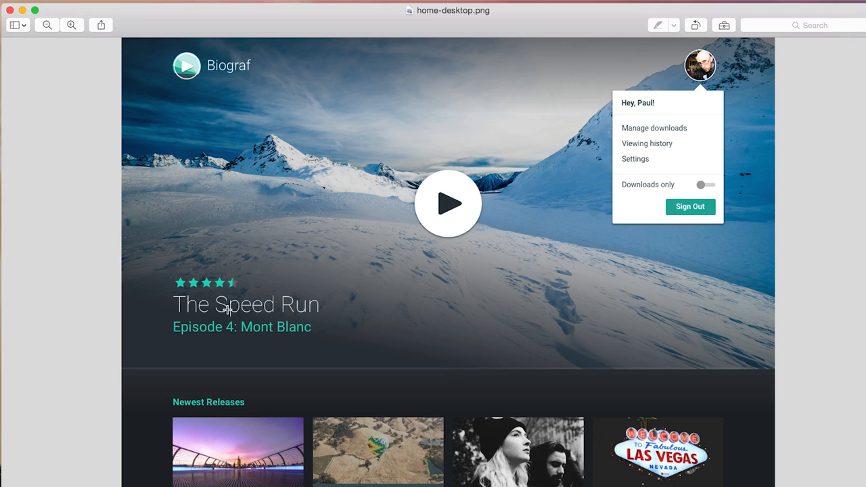
Step: Scroll home-desktop.png down to the 'Watch what you want' section and empty Watch more grid
{"action": "scroll", "scroll_direction": "down", "scroll_amount": 3}
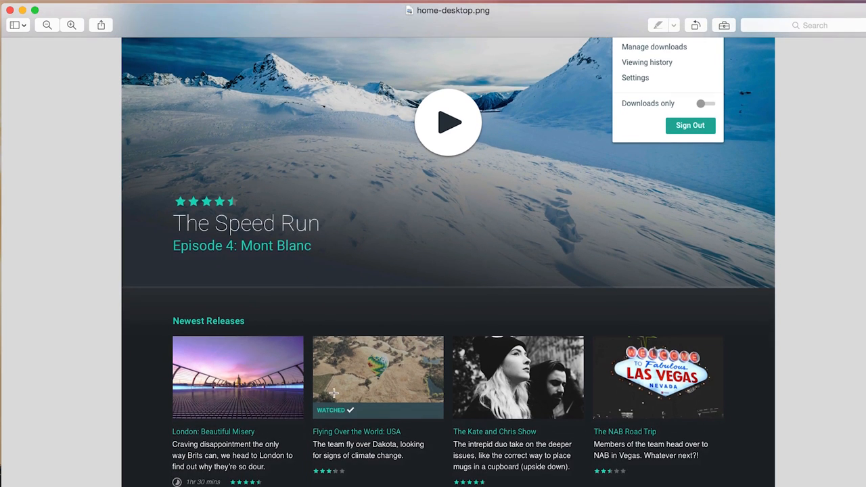
{"action": "scroll", "scroll_direction": "down", "scroll_amount": 3}
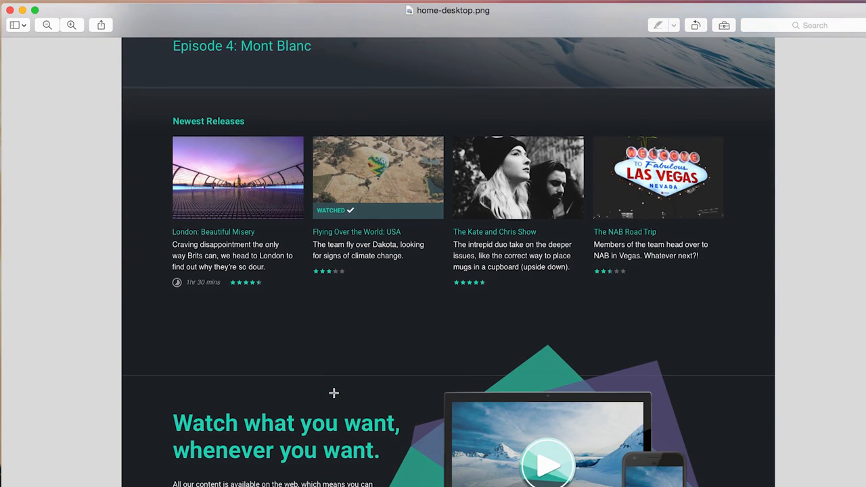
{"action": "mouse_move", "coordinate": [238, 162]}
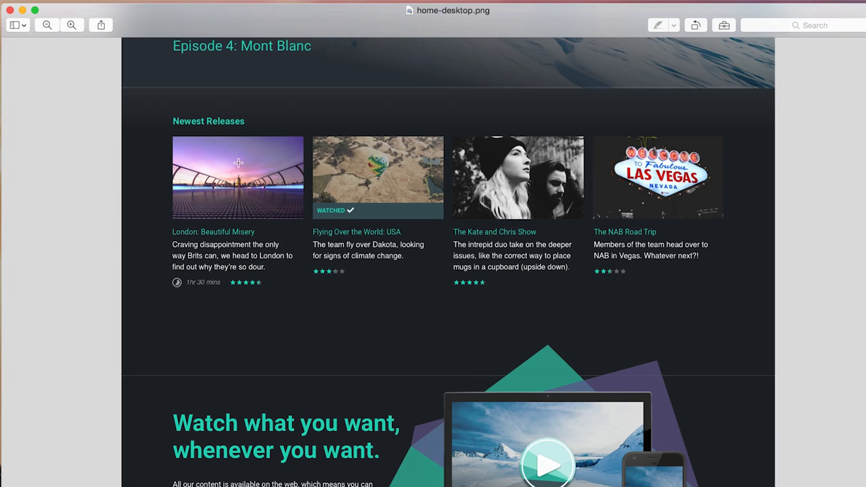
{"action": "mouse_move", "coordinate": [407, 210]}
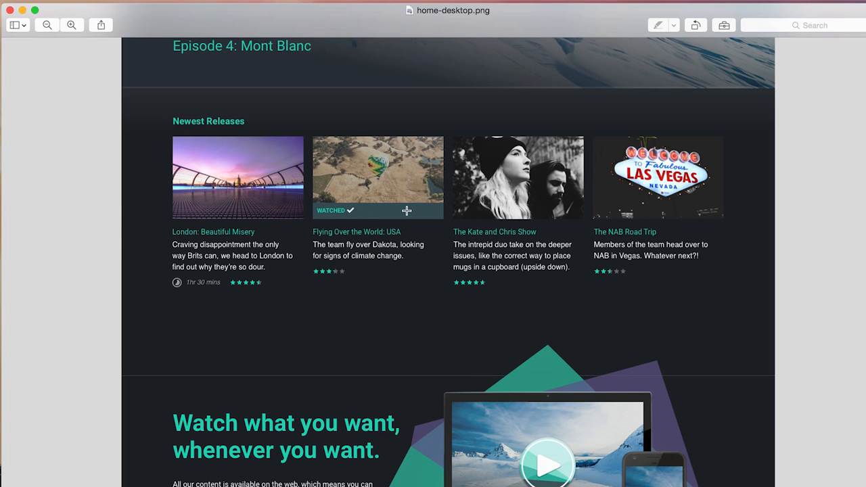
{"action": "mouse_move", "coordinate": [199, 283]}
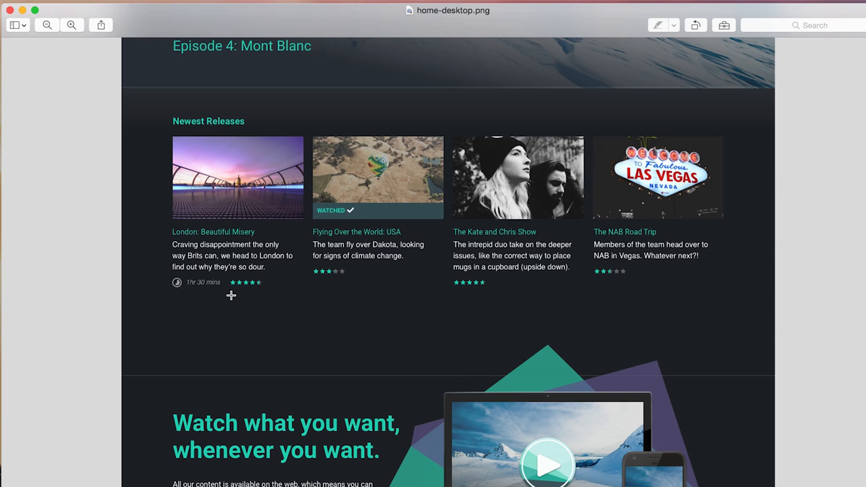
{"action": "scroll", "scroll_direction": "down", "scroll_amount": 3}
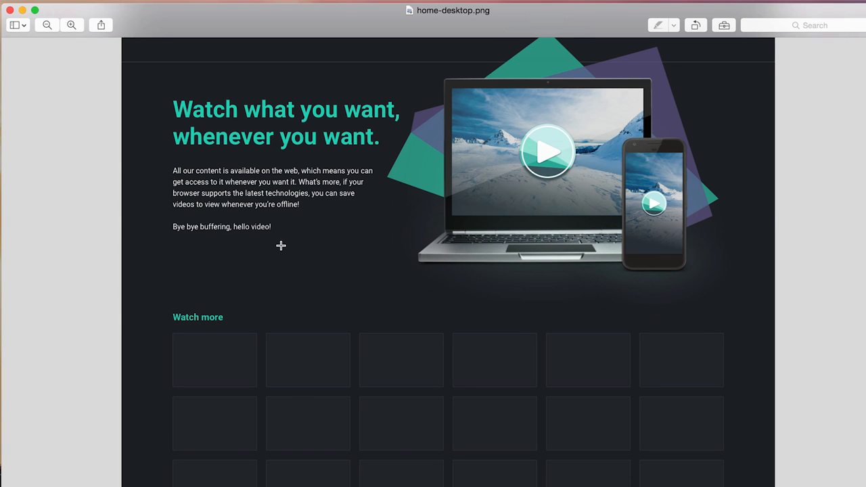
Step: Scroll to the bottom of home-desktop.png, showing the Watch more grid and Next page link
{"action": "scroll", "scroll_direction": "down", "scroll_amount": 3}
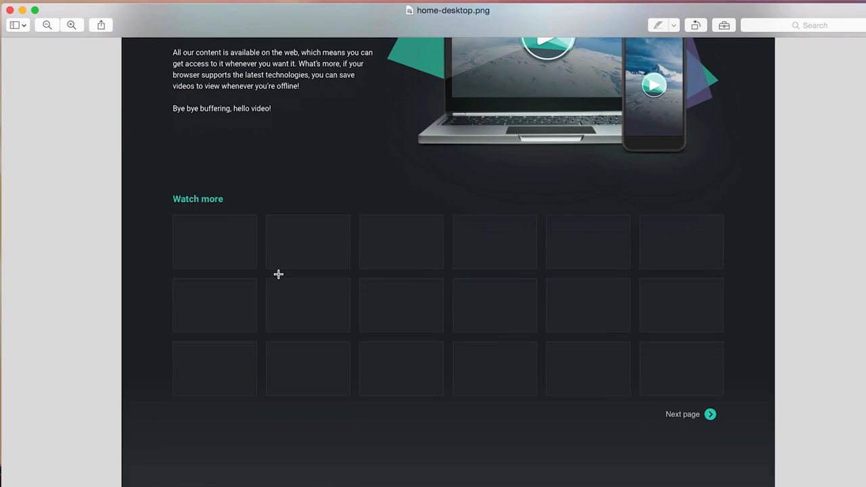
{"action": "mouse_move", "coordinate": [711, 405]}
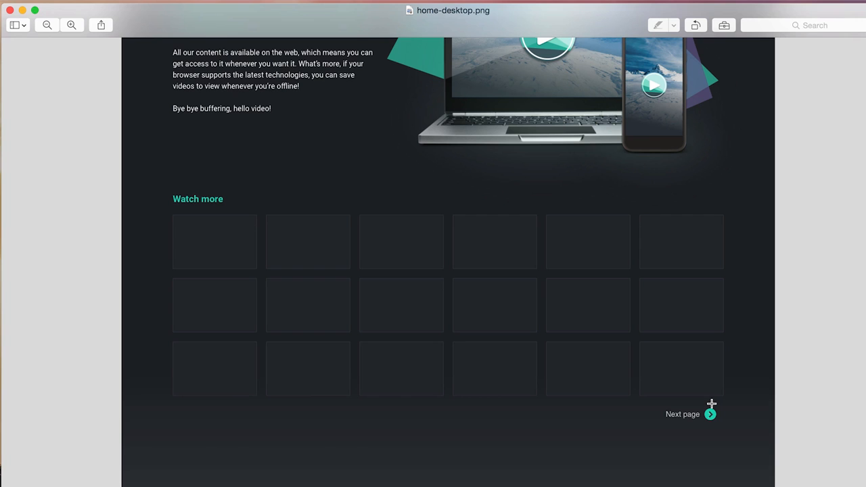
{"action": "mouse_move", "coordinate": [346, 296]}
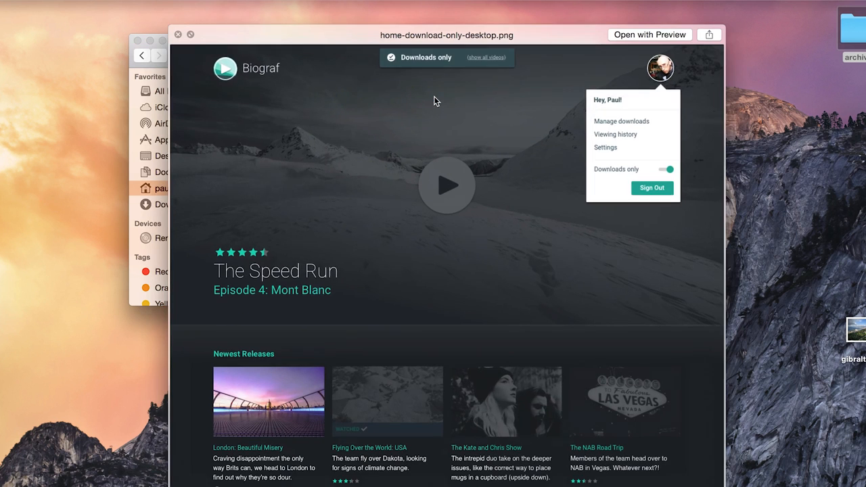
{"action": "mouse_move", "coordinate": [459, 72]}
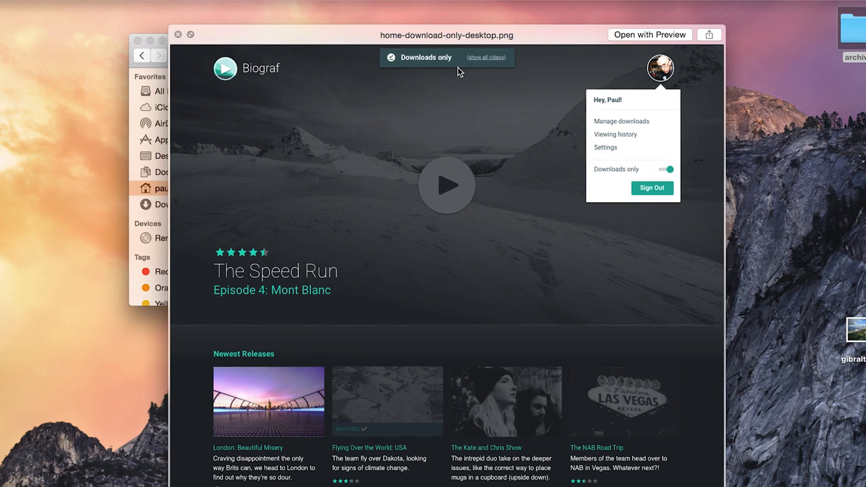
Step: Select home-download-only-desktop.png in Finder to preview it
{"action": "left_click", "coordinate": [668, 169]}
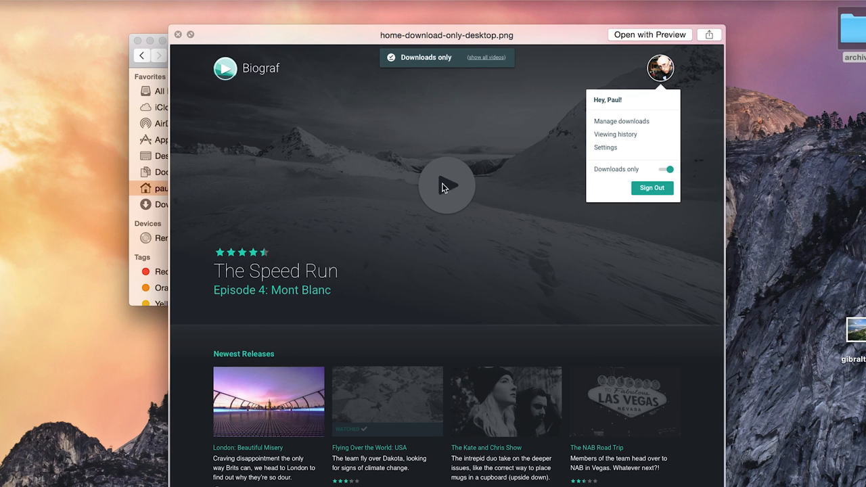
{"action": "mouse_move", "coordinate": [469, 255]}
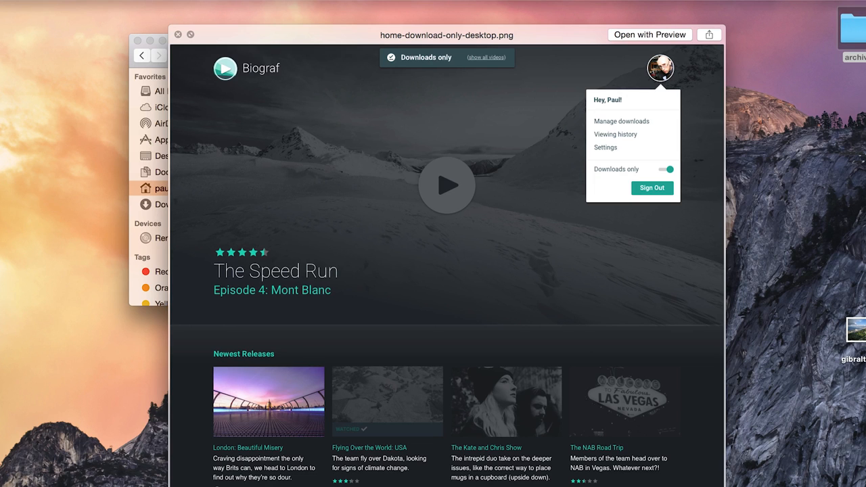
{"action": "mouse_move", "coordinate": [452, 65]}
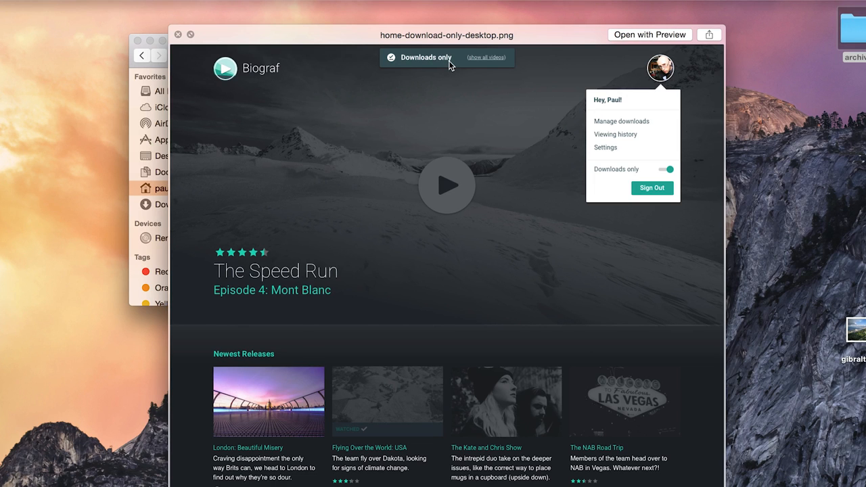
{"action": "mouse_move", "coordinate": [306, 230]}
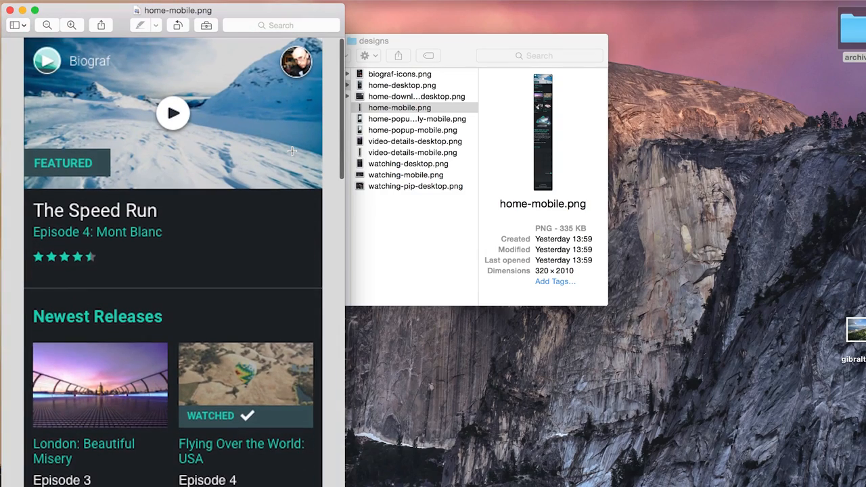
Step: Scroll home-mobile.png past Newest Releases to the laptop-and-phone illustration
{"action": "scroll", "scroll_direction": "down", "scroll_amount": 3}
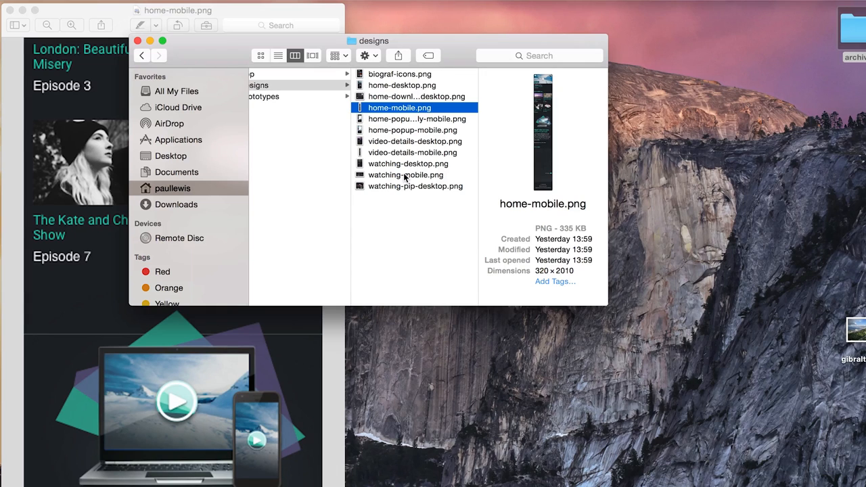
Step: Open watching-mobile.png from Finder in Preview
{"action": "left_click", "coordinate": [406, 174]}
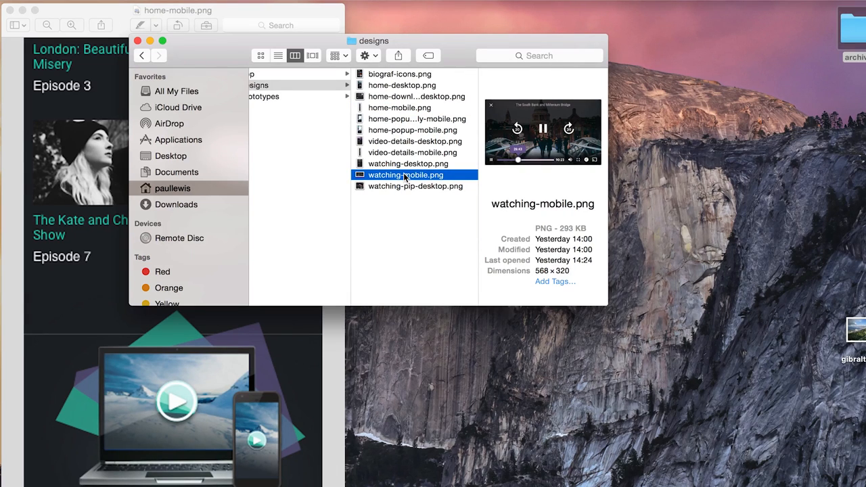
{"action": "double_click", "coordinate": [406, 175]}
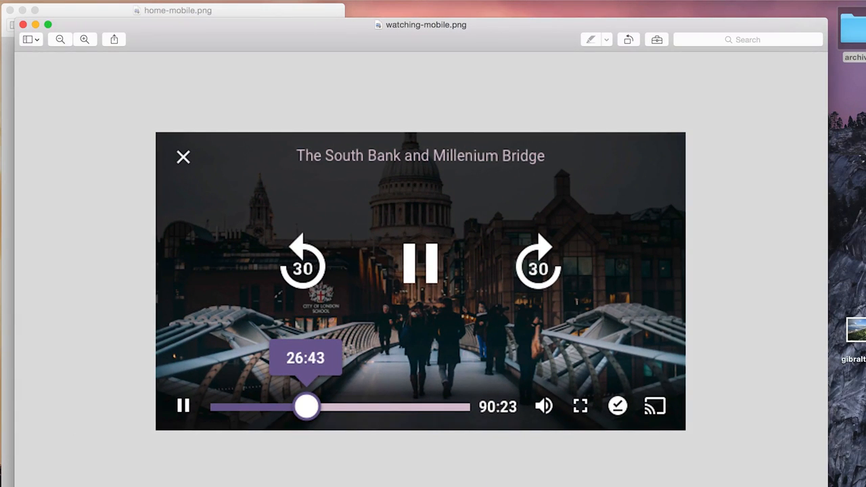
{"action": "mouse_move", "coordinate": [233, 210]}
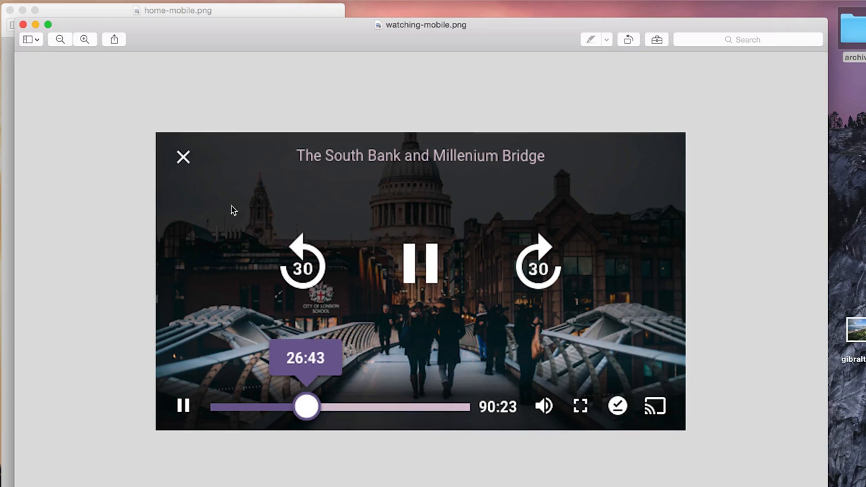
{"action": "mouse_move", "coordinate": [246, 232]}
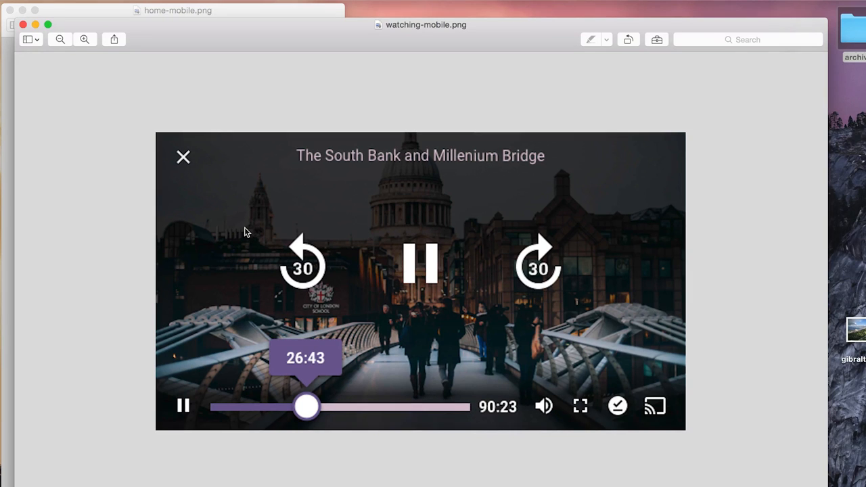
{"action": "mouse_move", "coordinate": [332, 291]}
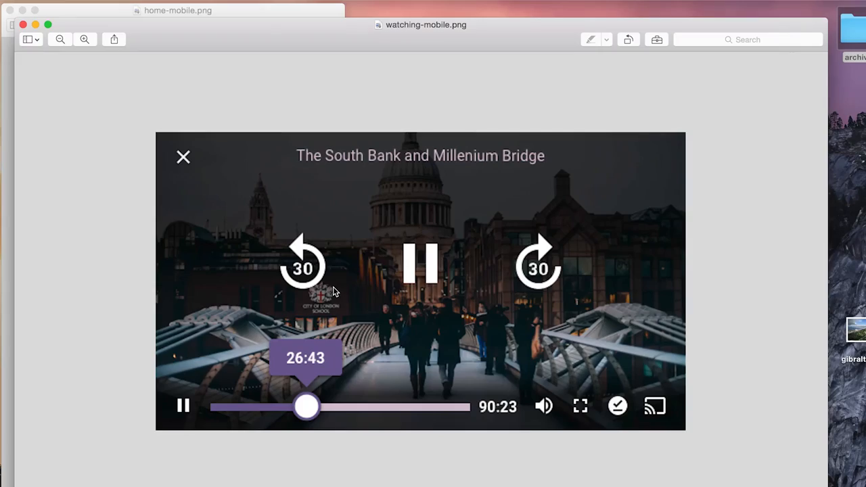
{"action": "mouse_move", "coordinate": [431, 266]}
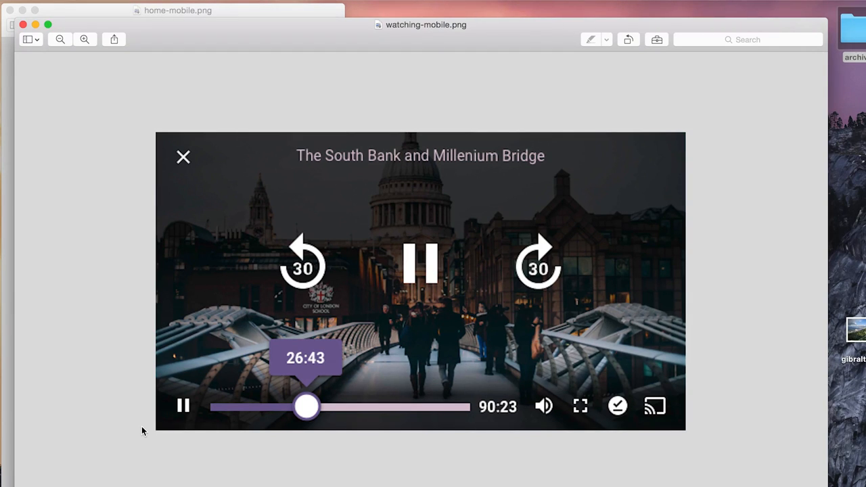
{"action": "mouse_move", "coordinate": [226, 408]}
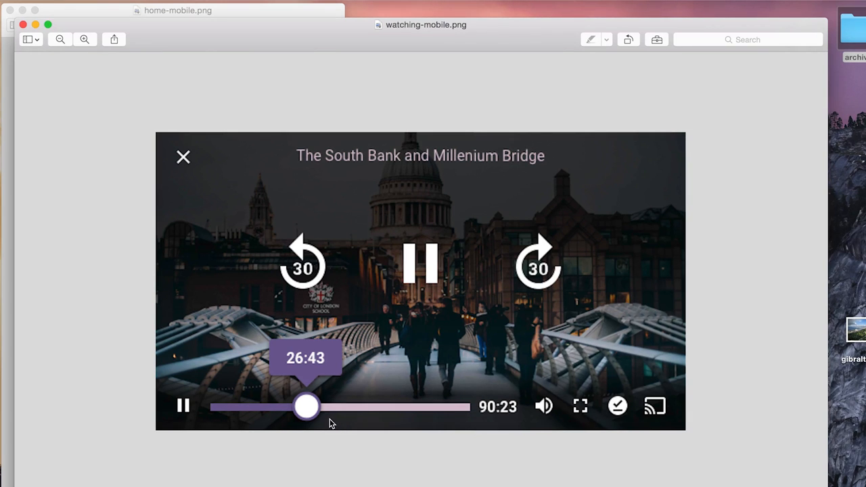
{"action": "mouse_move", "coordinate": [567, 409]}
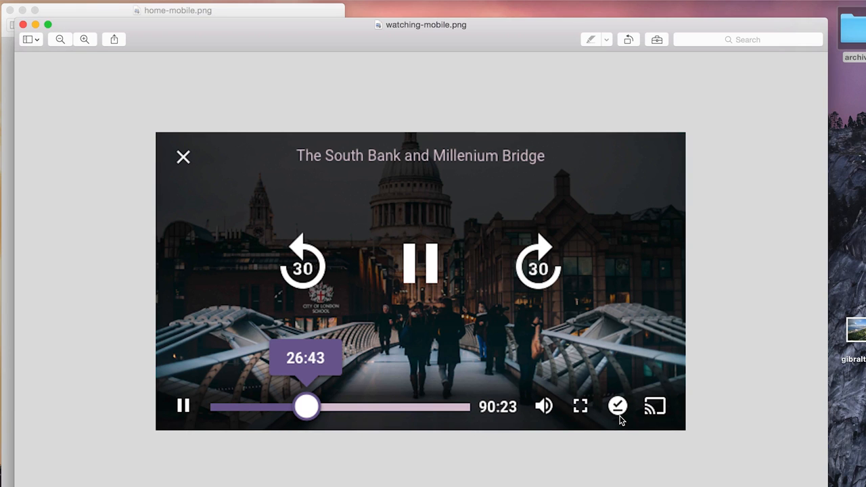
{"action": "mouse_move", "coordinate": [662, 418]}
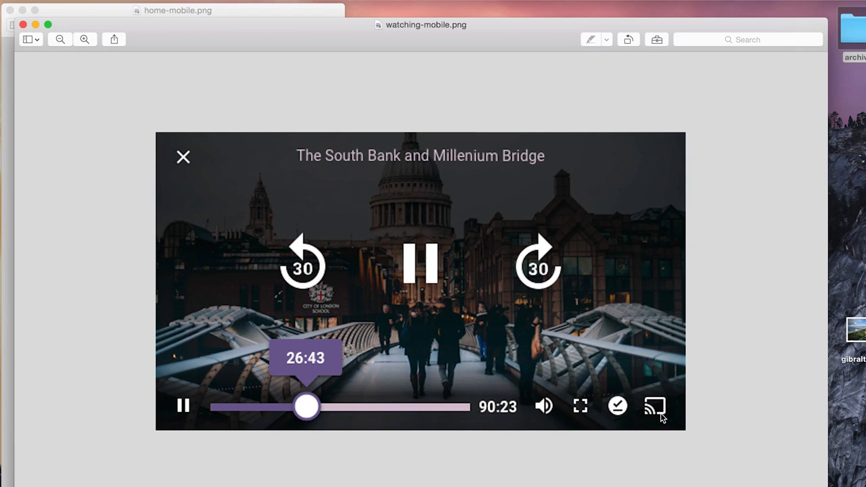
{"action": "mouse_move", "coordinate": [497, 279]}
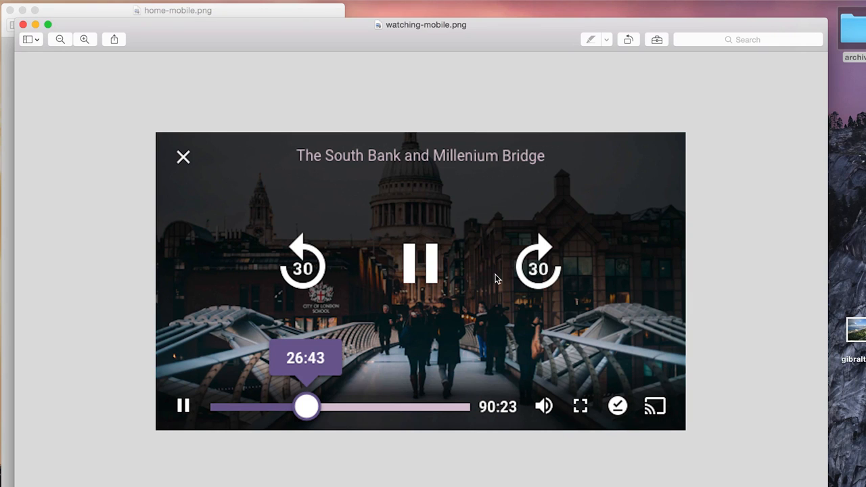